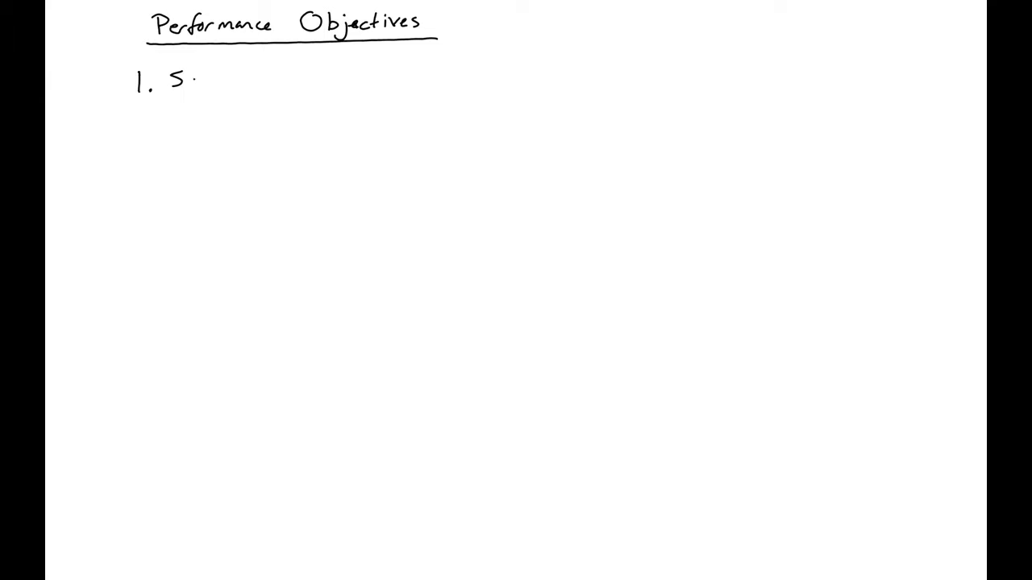
type("Safety")
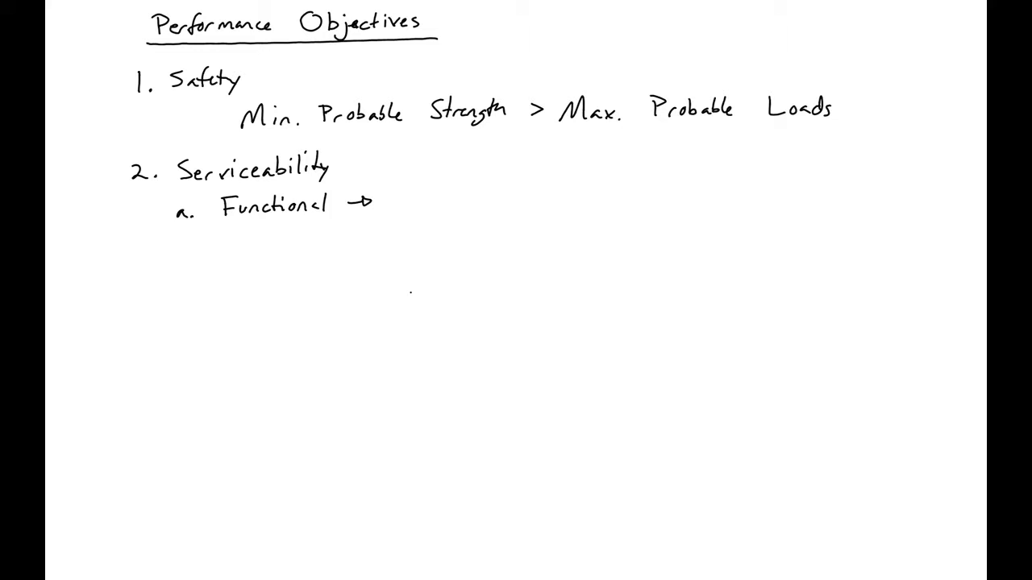
type("Li")
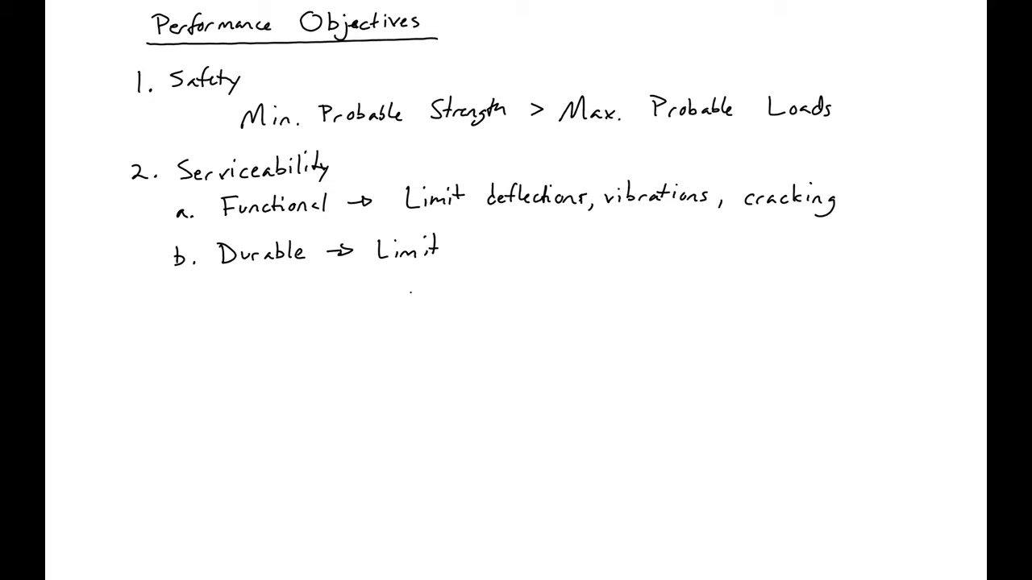
type("cracking,")
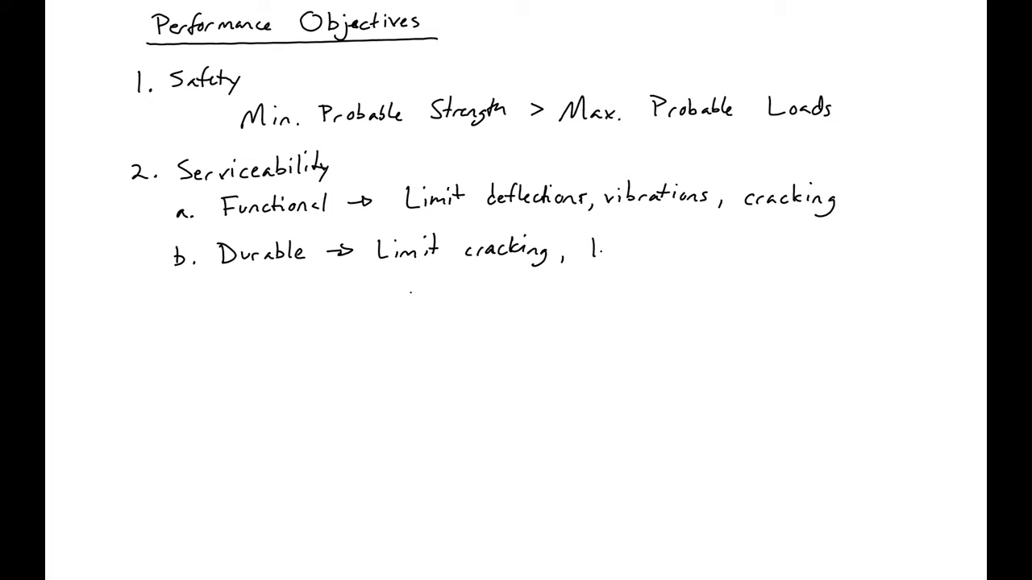
type("limit exp")
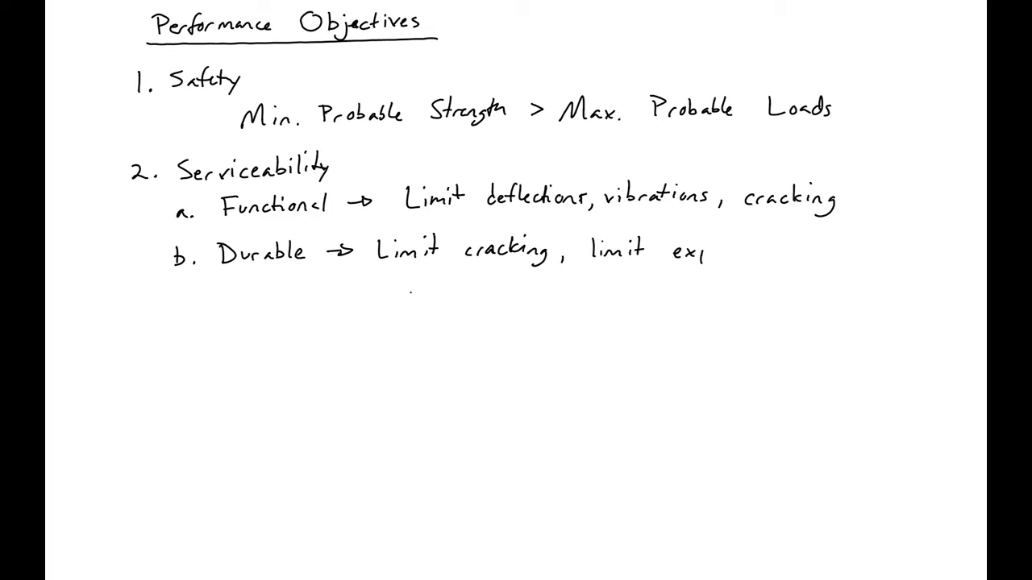